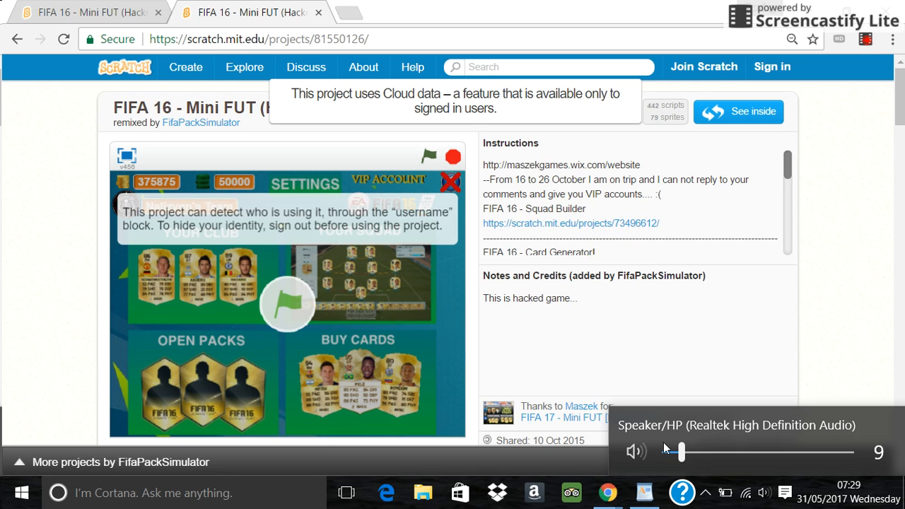
- Run the game and enter West Ham as the team name in the prompt
{"action": "left_click_drag", "start_coordinate": [681, 452], "coordinate": [707, 453]}
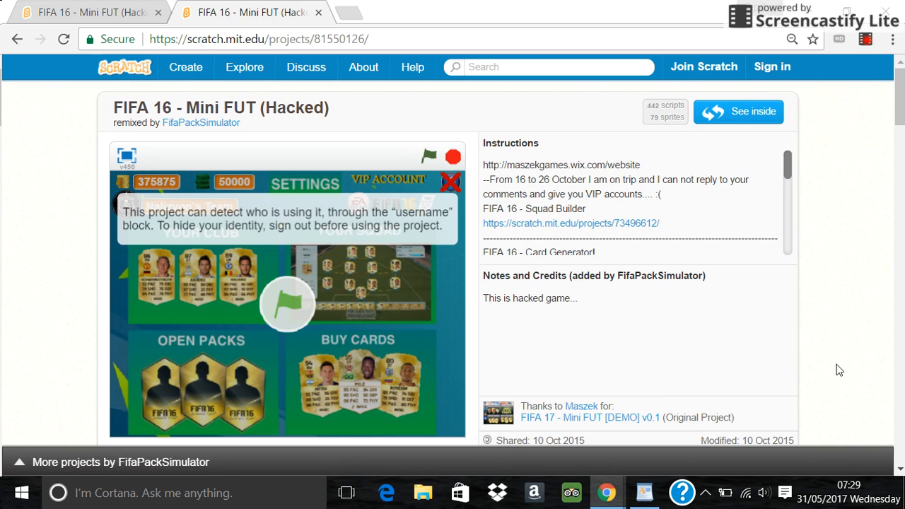
{"action": "left_click", "coordinate": [645, 491]}
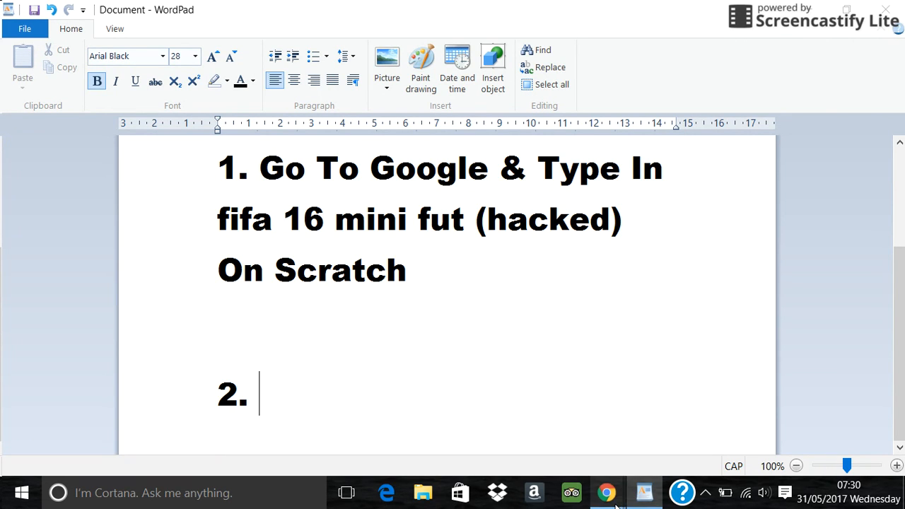
{"action": "left_click", "coordinate": [604, 493]}
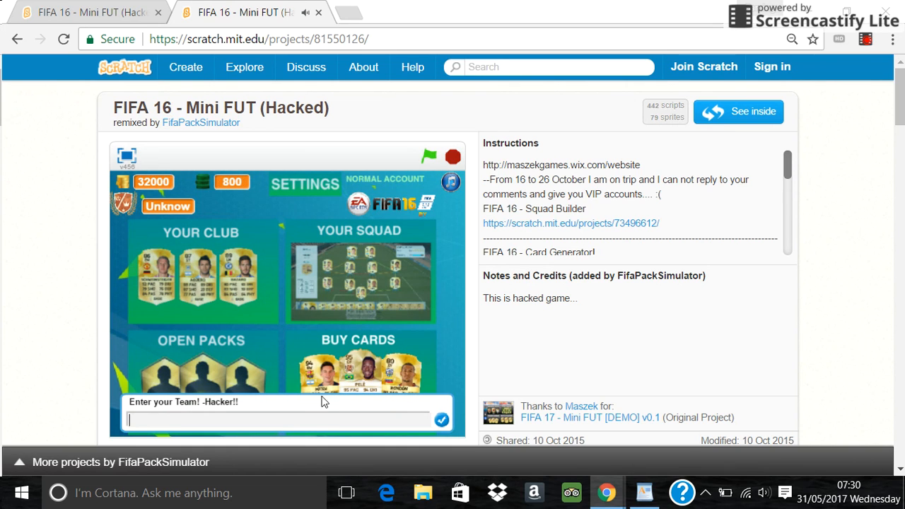
{"action": "type", "text": "W"}
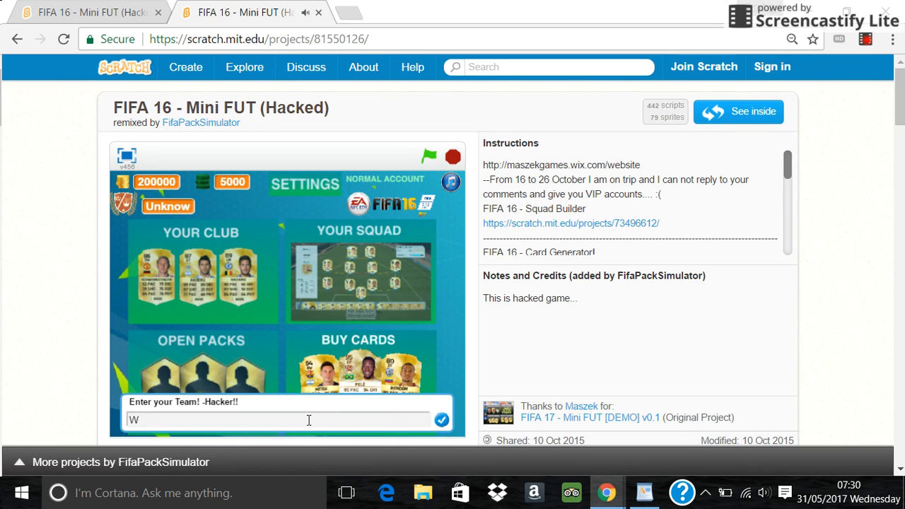
{"action": "type", "text": "est H"}
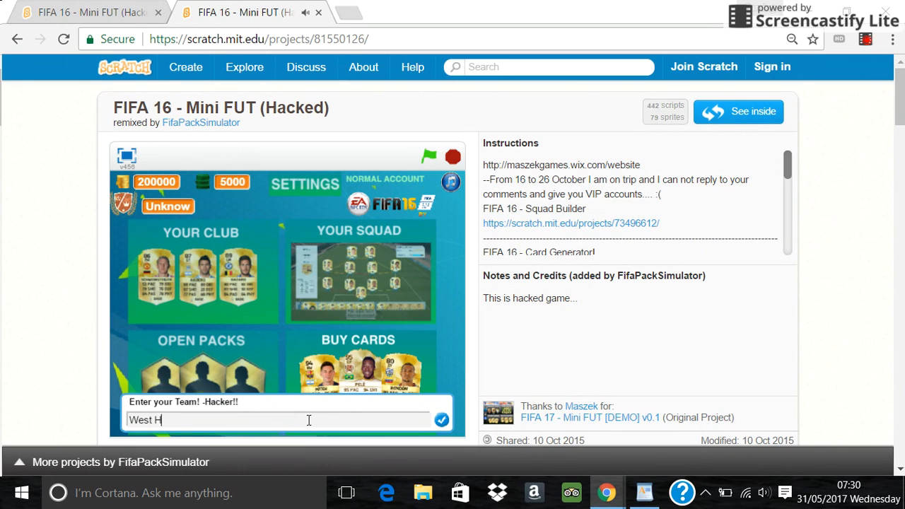
{"action": "type", "text": "am"}
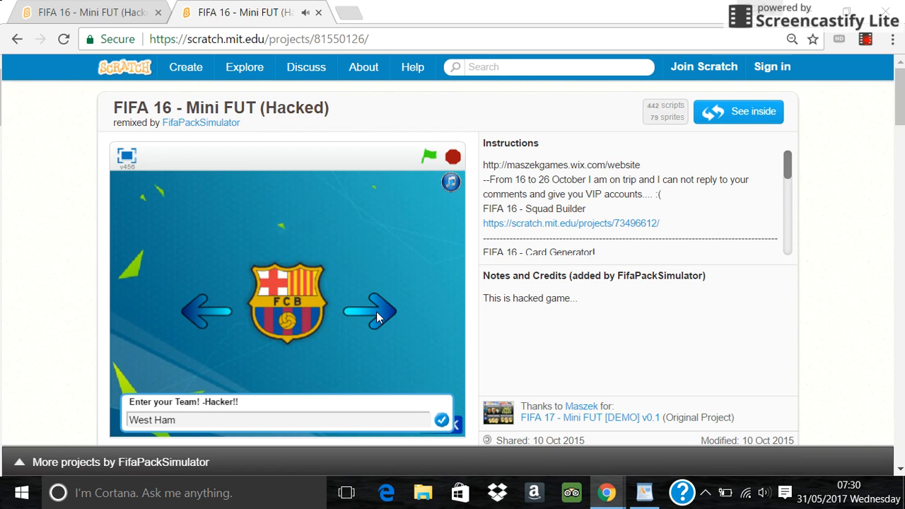
- Cycle through the club crests to West Ham United and confirm it as the team
{"action": "left_click", "coordinate": [369, 313]}
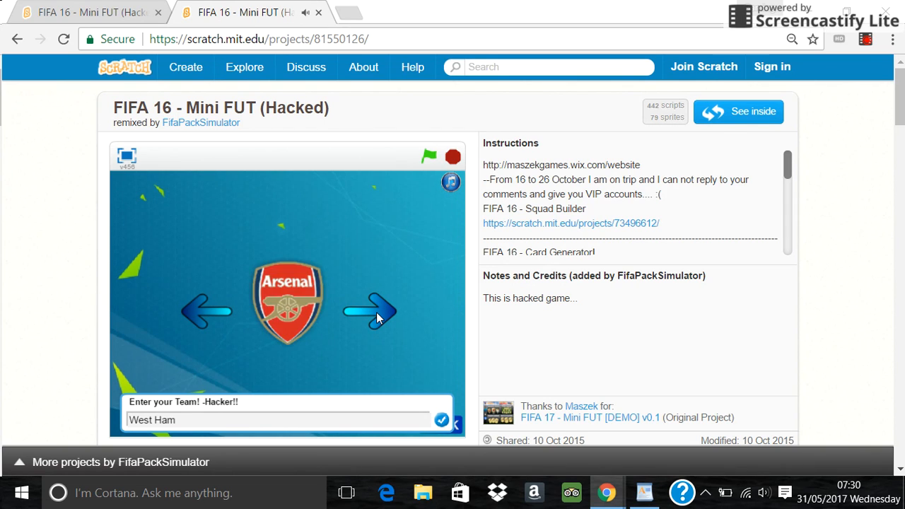
{"action": "left_click", "coordinate": [371, 311]}
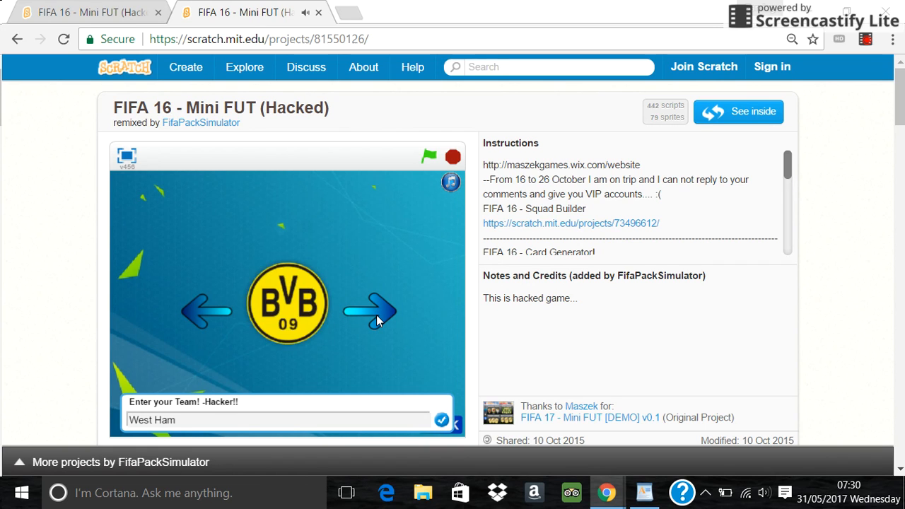
{"action": "left_click", "coordinate": [369, 312]}
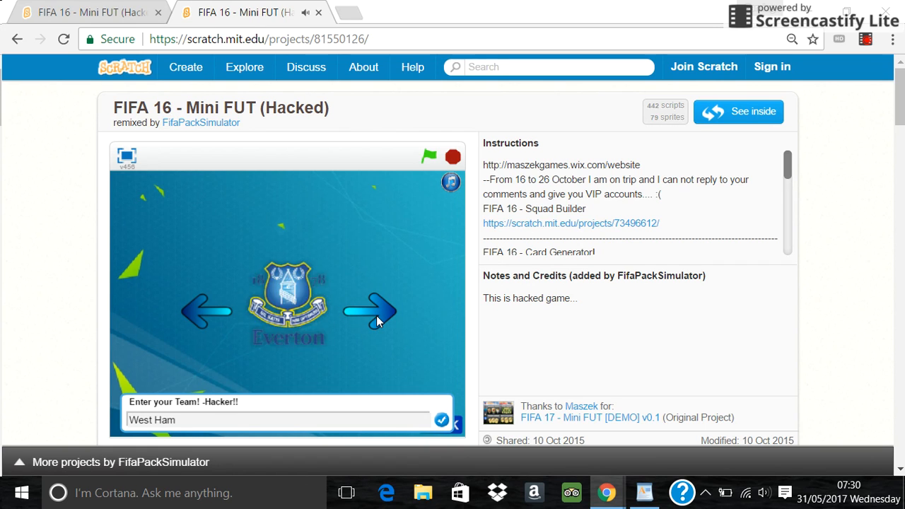
{"action": "left_click", "coordinate": [369, 311]}
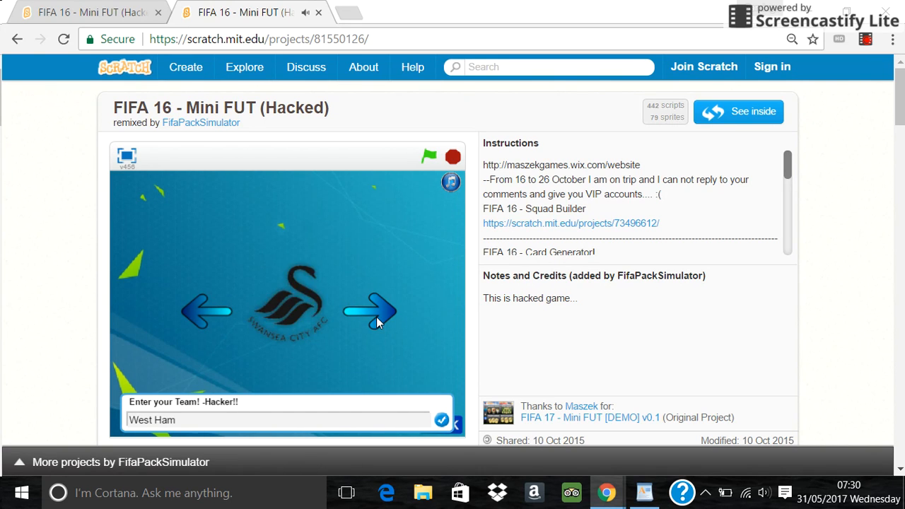
{"action": "left_click", "coordinate": [441, 420]}
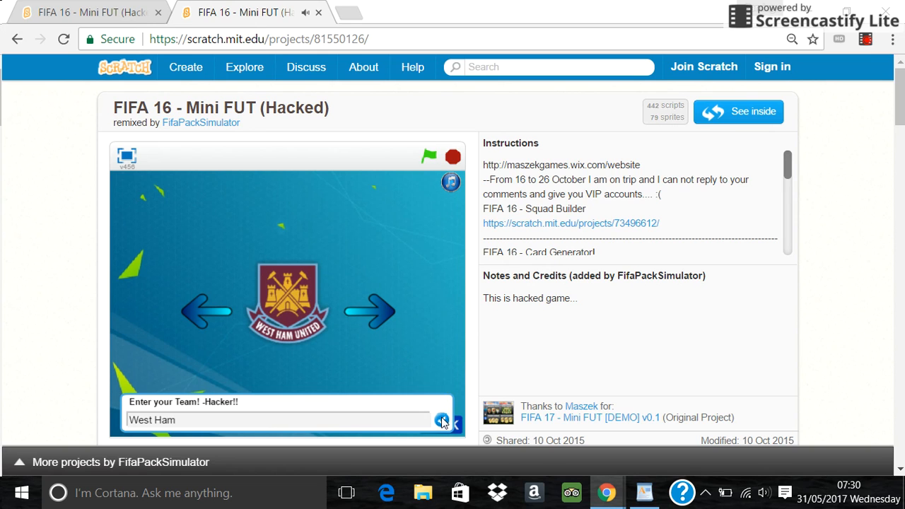
{"action": "left_click", "coordinate": [441, 421]}
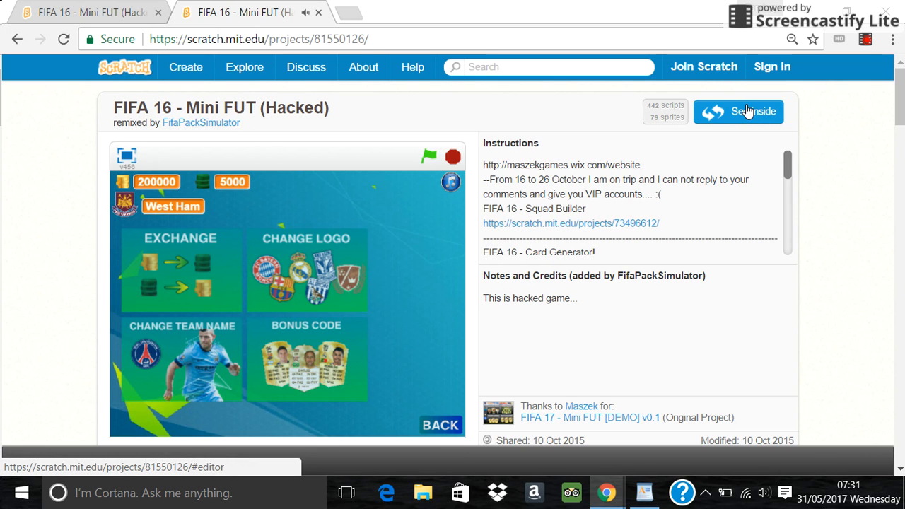
- Go inside the project to view its sprites and scripts in the editor
{"action": "left_click", "coordinate": [748, 111]}
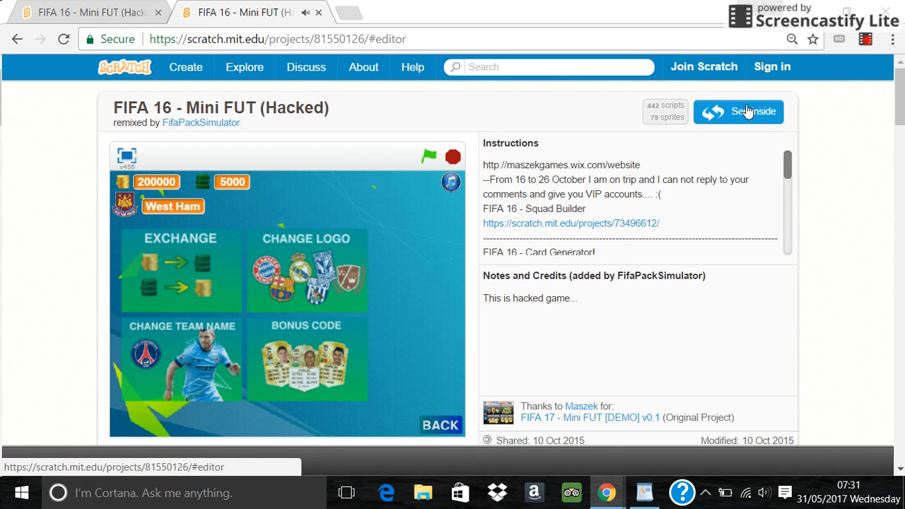
{"action": "left_click", "coordinate": [738, 111]}
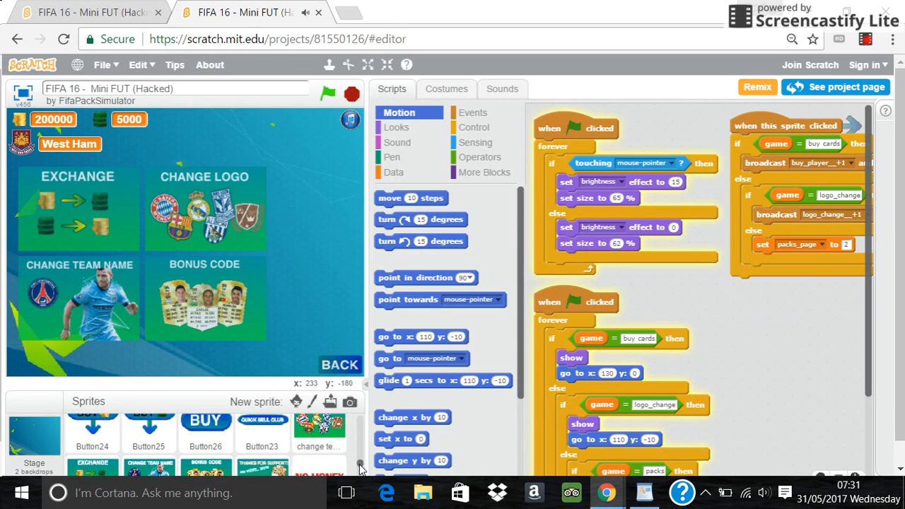
{"action": "scroll", "scroll_direction": "down", "scroll_amount": 3}
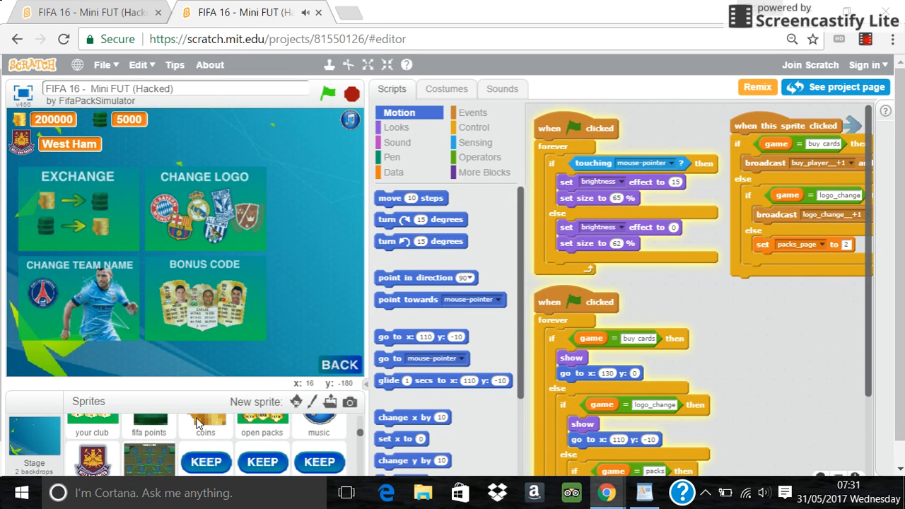
- Show the coins sprite's flag-clicked script with the Special players if-else
{"action": "left_click", "coordinate": [205, 434]}
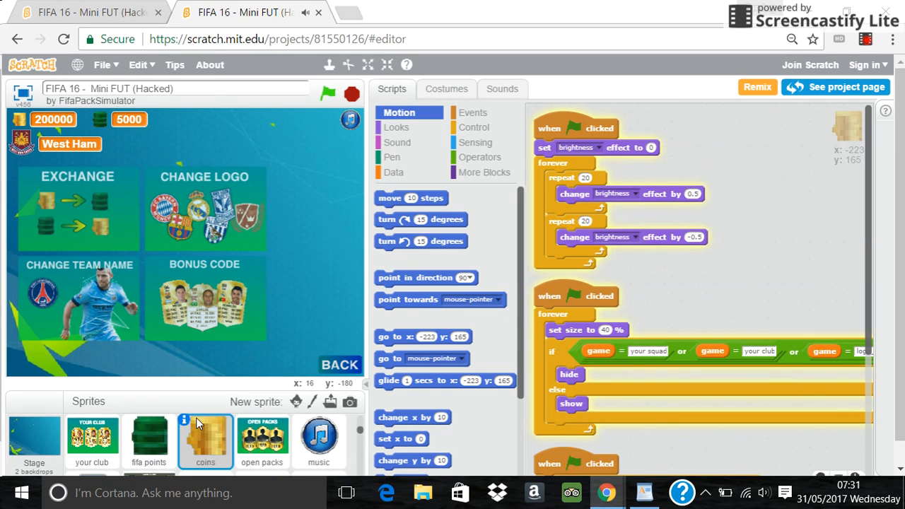
{"action": "mouse_move", "coordinate": [861, 241]}
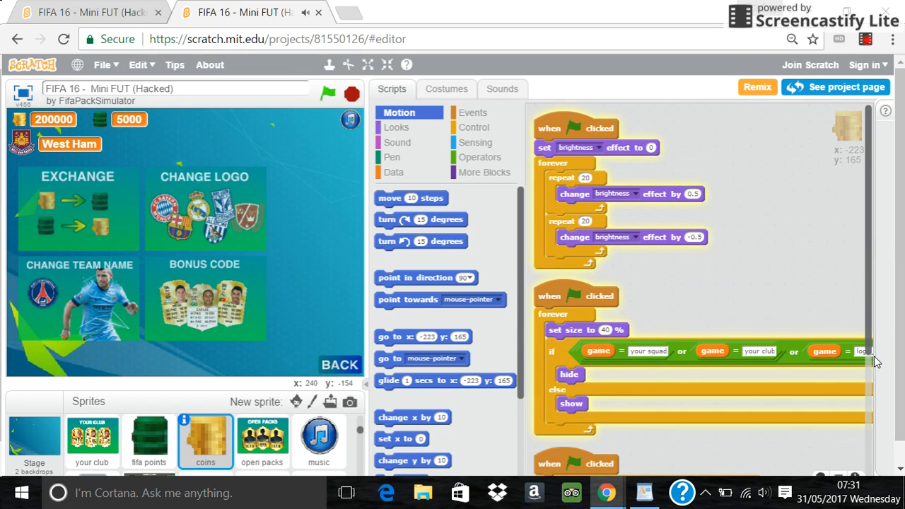
{"action": "scroll", "scroll_direction": "down", "scroll_amount": 3}
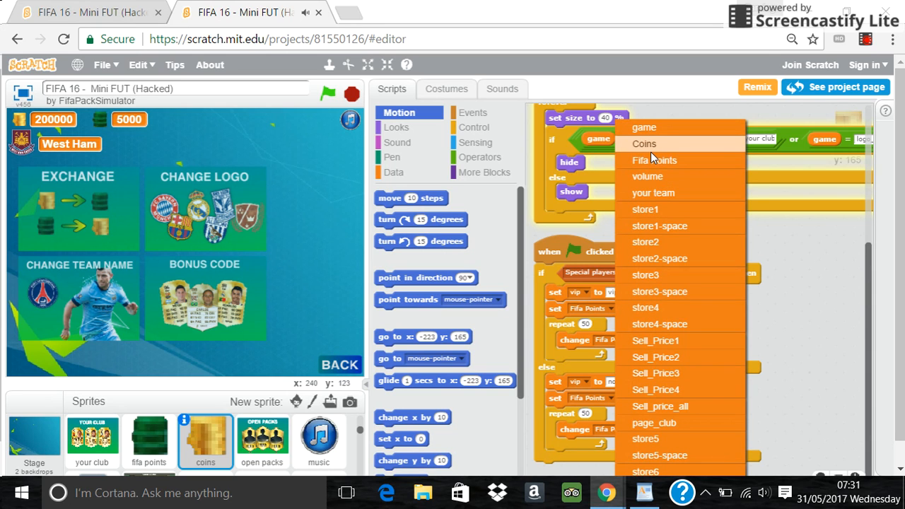
- Switch the set and change blocks in both VIP and normal branches from Fifa Points to Coins
{"action": "left_click", "coordinate": [644, 143]}
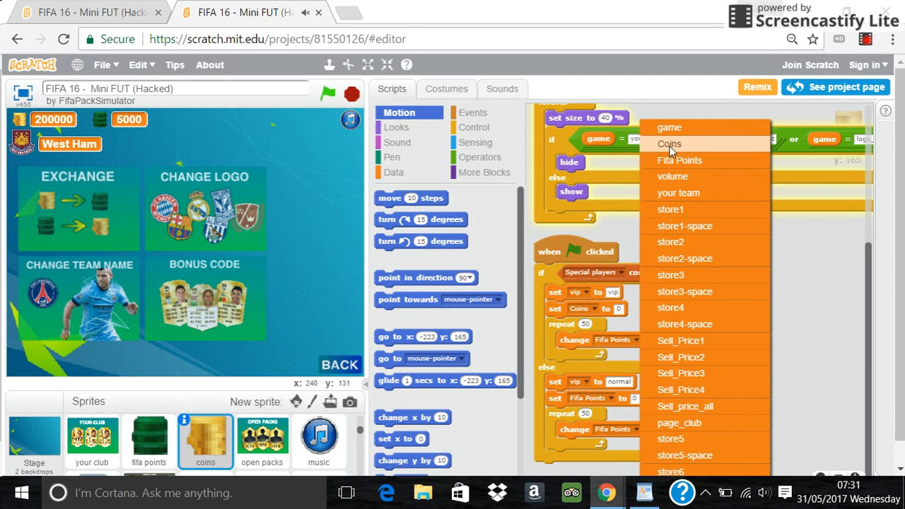
{"action": "left_click", "coordinate": [669, 143]}
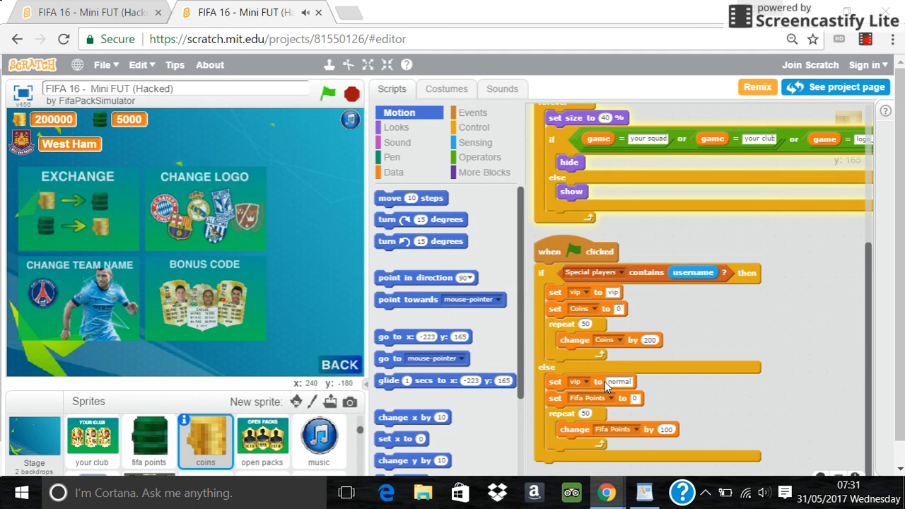
{"action": "mouse_move", "coordinate": [610, 403]}
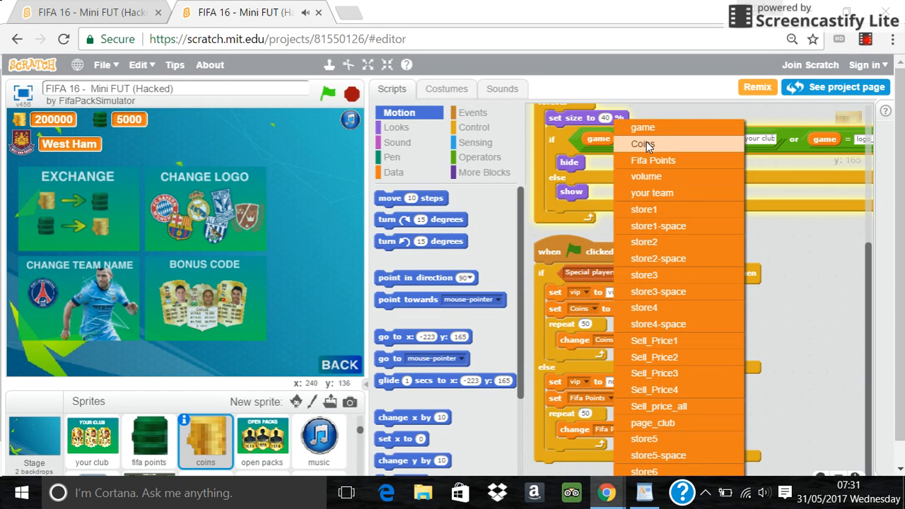
{"action": "left_click", "coordinate": [642, 143]}
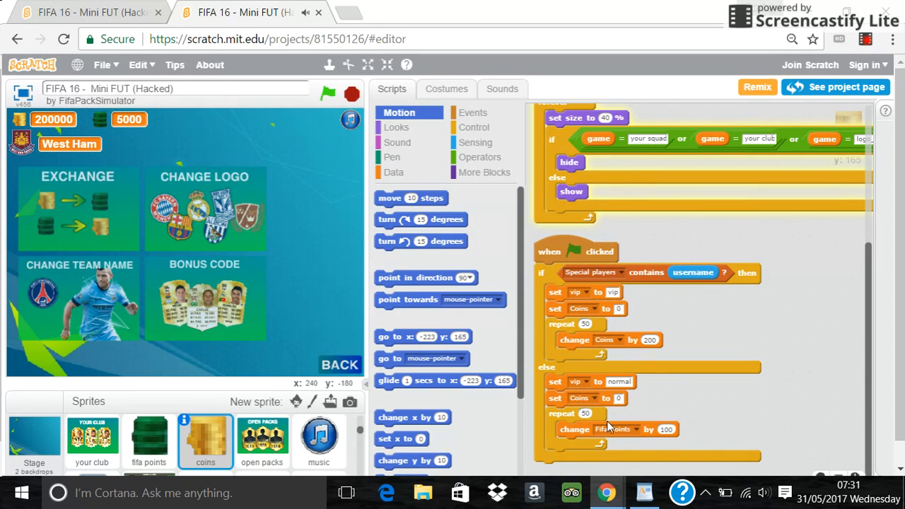
{"action": "left_click", "coordinate": [613, 429]}
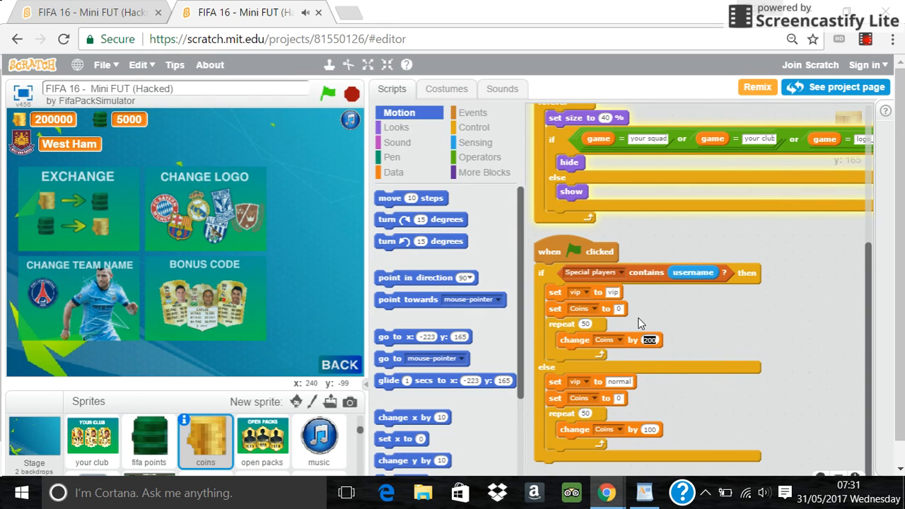
- Enter a 1 followed by many zeros in the Coins value fields, giving 1e+82 coins
{"action": "left_click", "coordinate": [648, 339]}
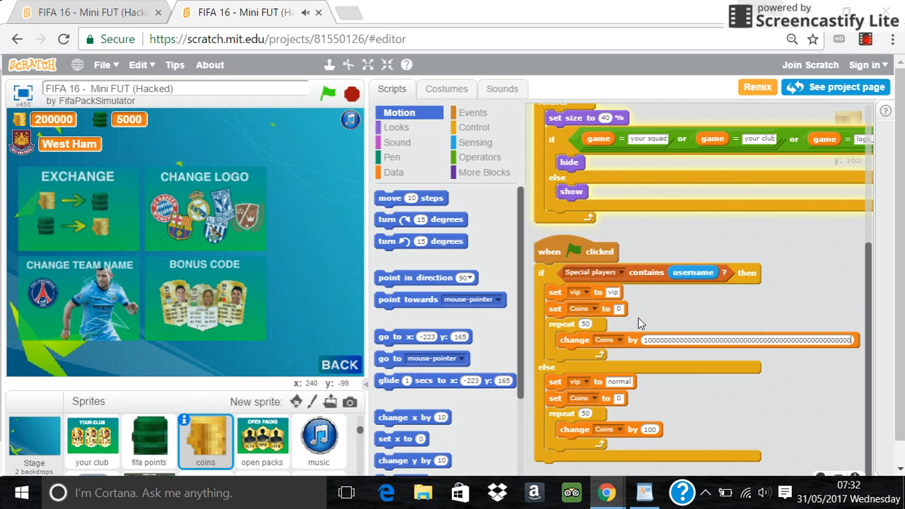
{"action": "mouse_move", "coordinate": [646, 407]}
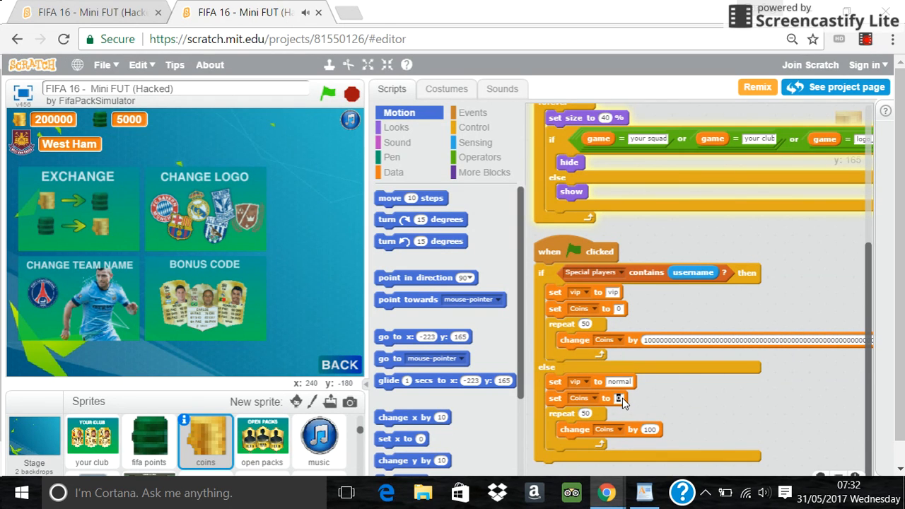
{"action": "left_click", "coordinate": [622, 398]}
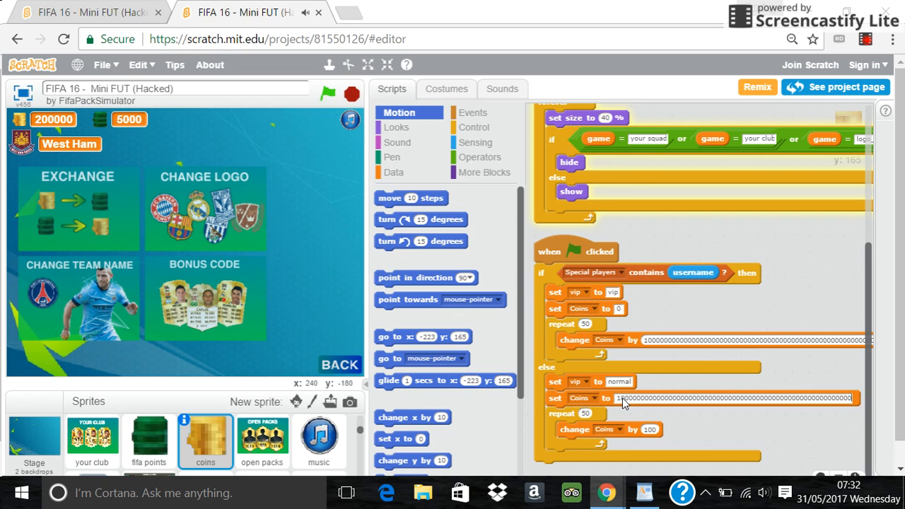
{"action": "mouse_move", "coordinate": [661, 458]}
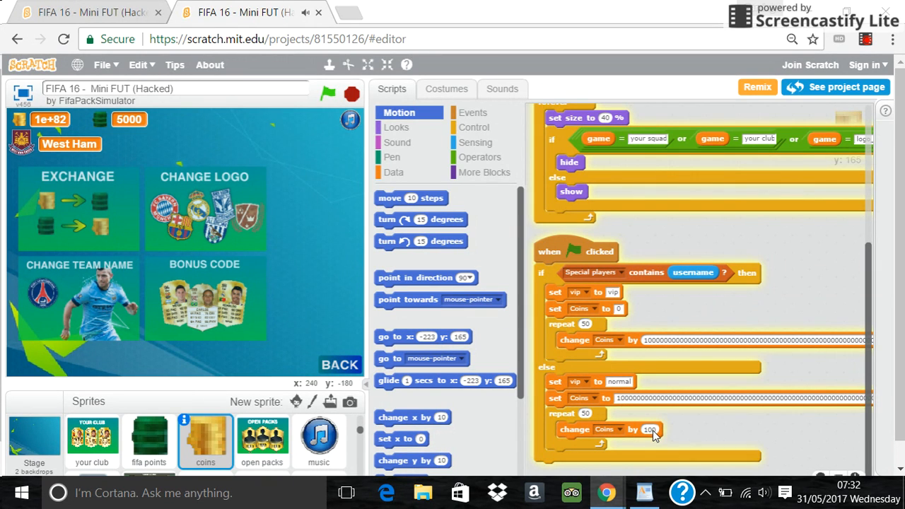
{"action": "left_click", "coordinate": [648, 429]}
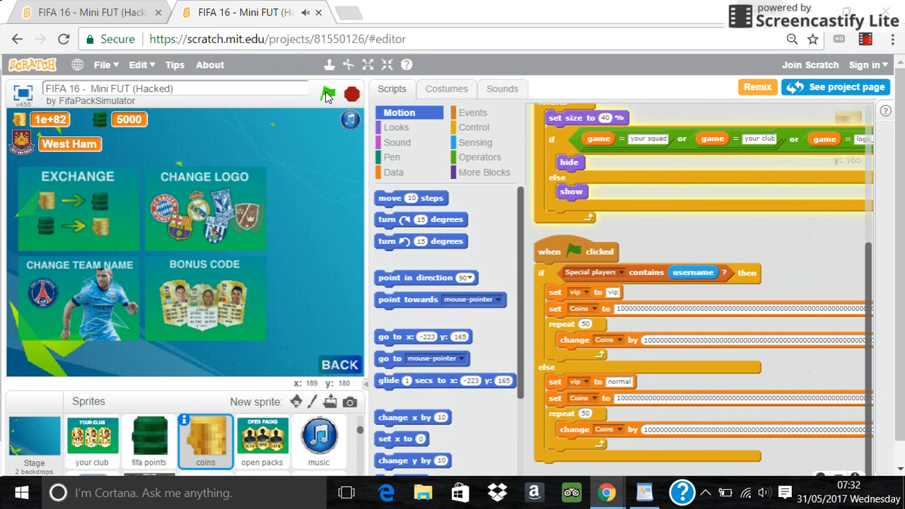
- Rerun the game, entering West Ham, to show the enormous coin count
{"action": "left_click", "coordinate": [327, 94]}
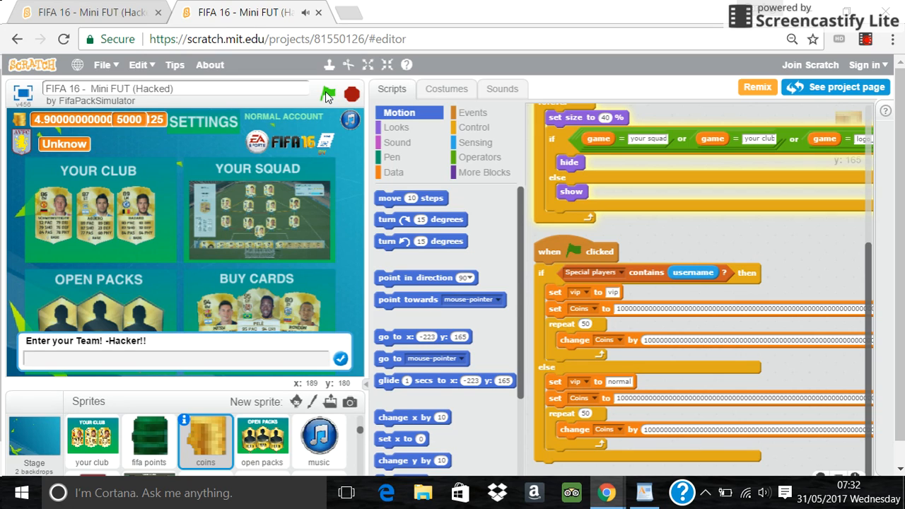
{"action": "type", "text": "West"}
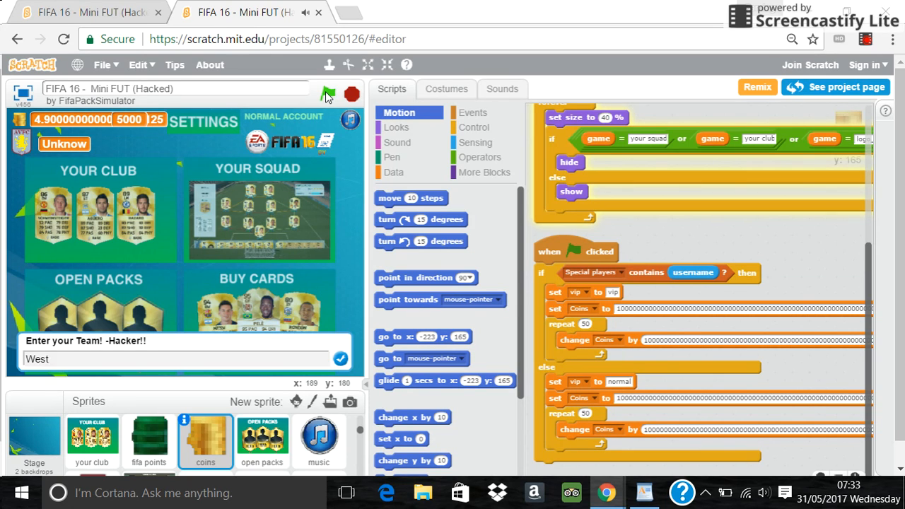
{"action": "left_click", "coordinate": [339, 353]}
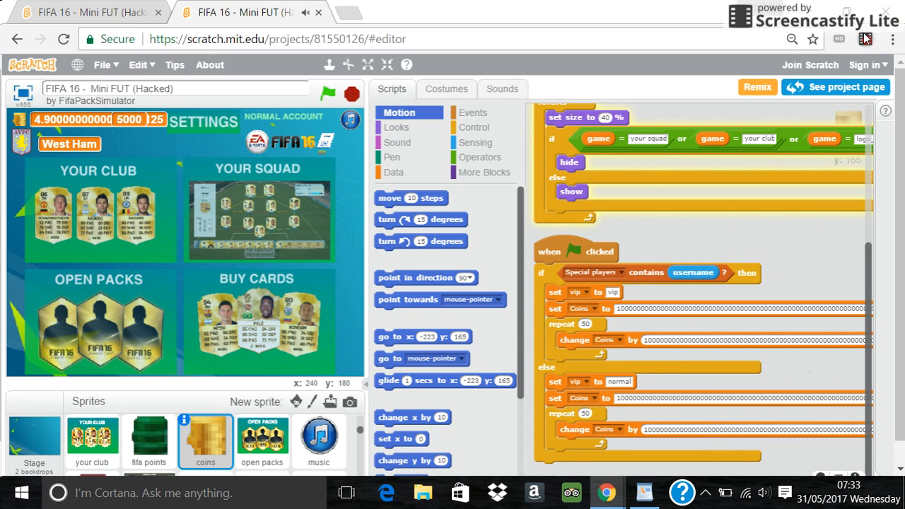
{"action": "left_click", "coordinate": [867, 38]}
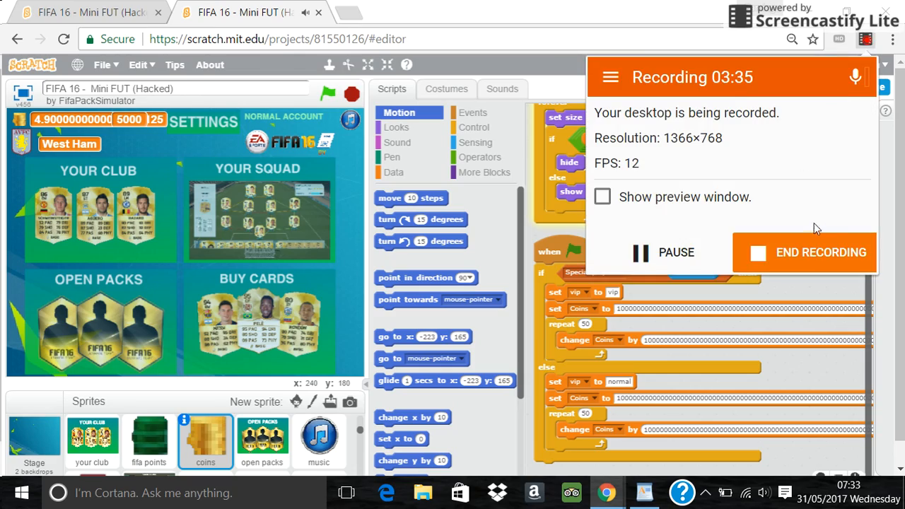